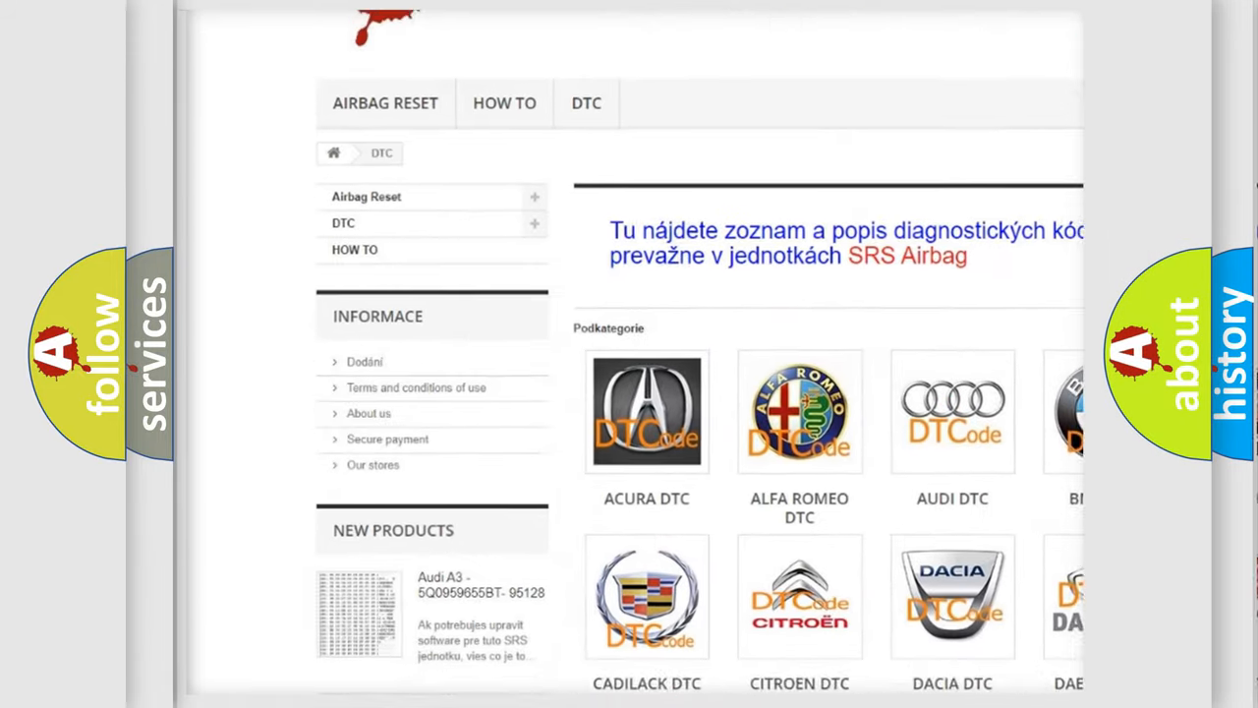
pyautogui.scroll(-3)
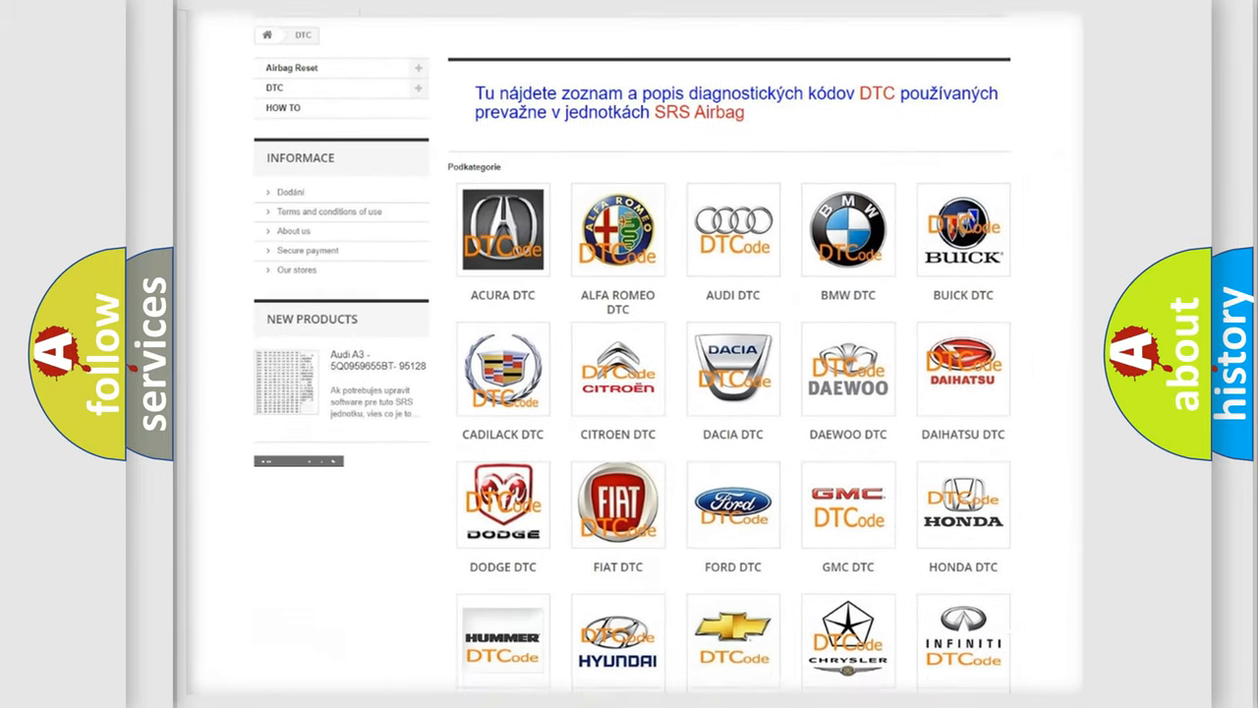
pyautogui.scroll(-3)
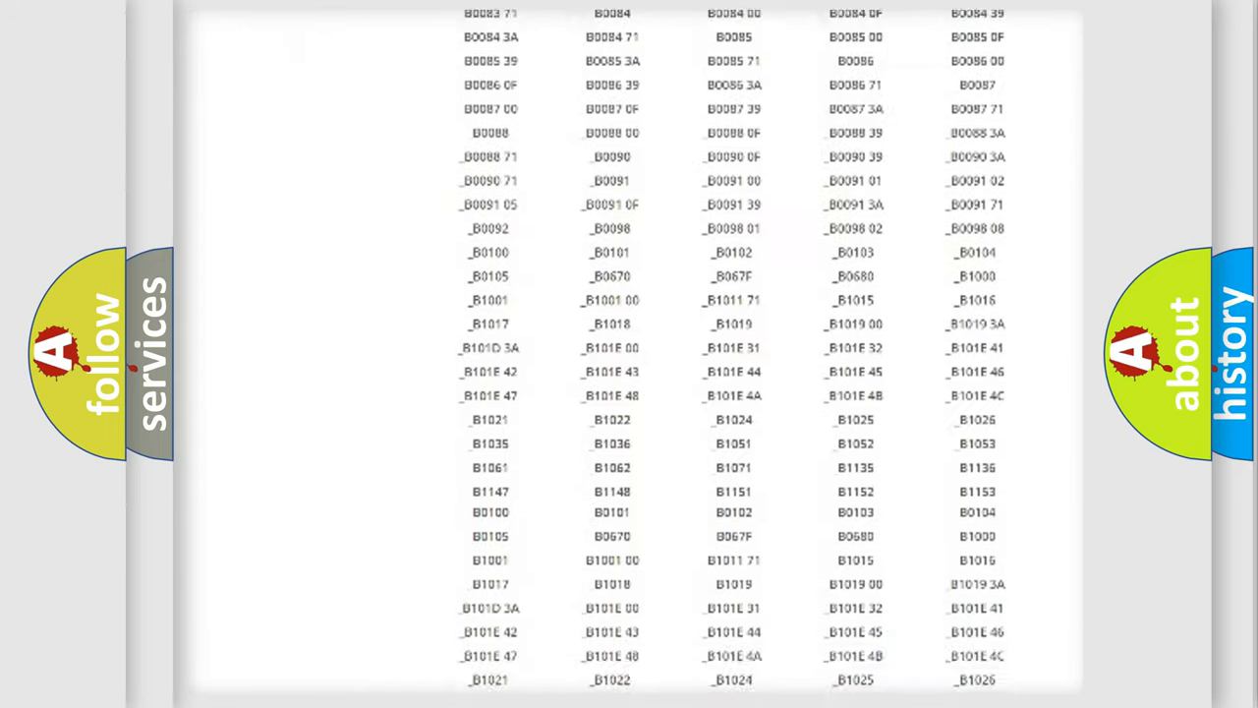
pyautogui.scroll(3)
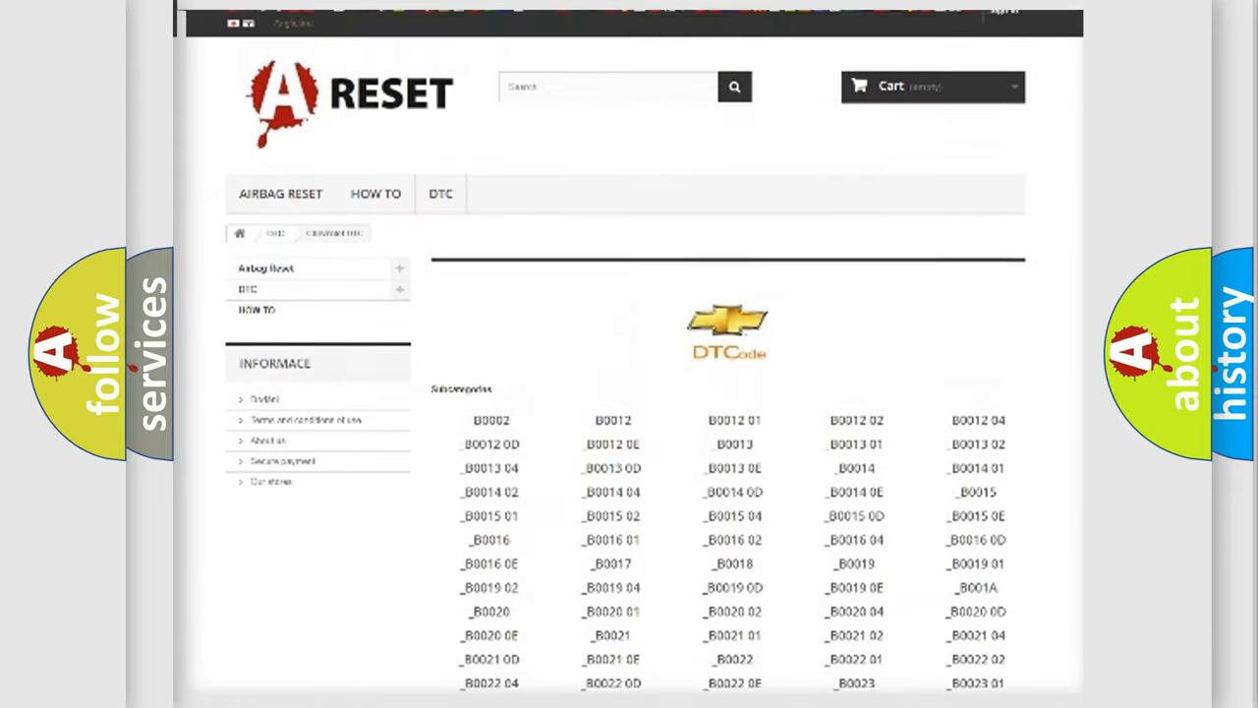